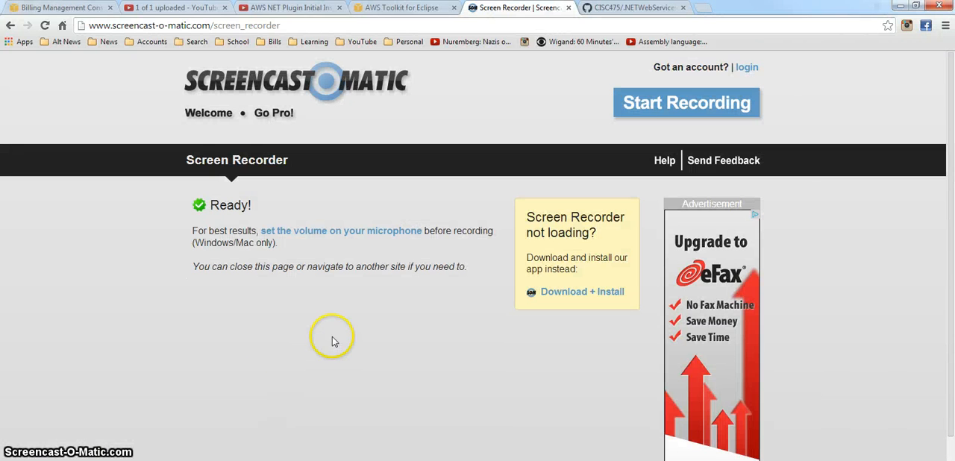
Switch Chrome to the AWS Toolkit for Eclipse installation page.
{"action": "left_click", "coordinate": [415, 9]}
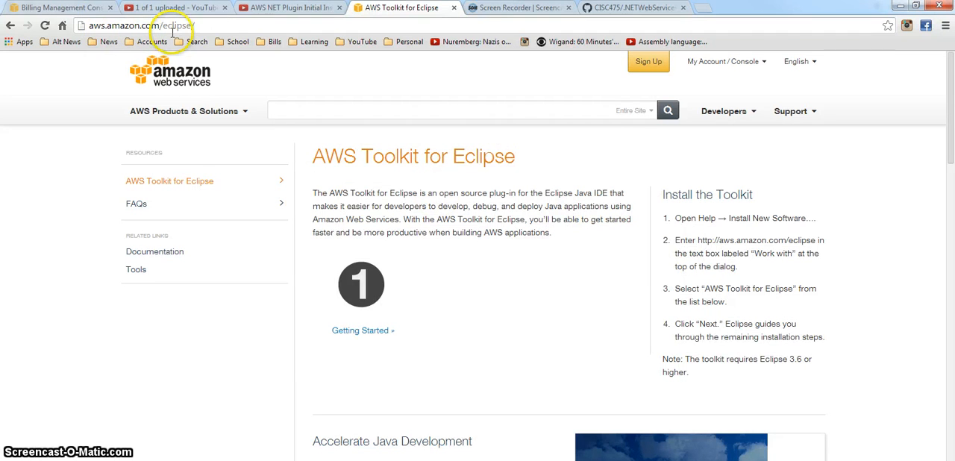
{"action": "mouse_move", "coordinate": [707, 218]}
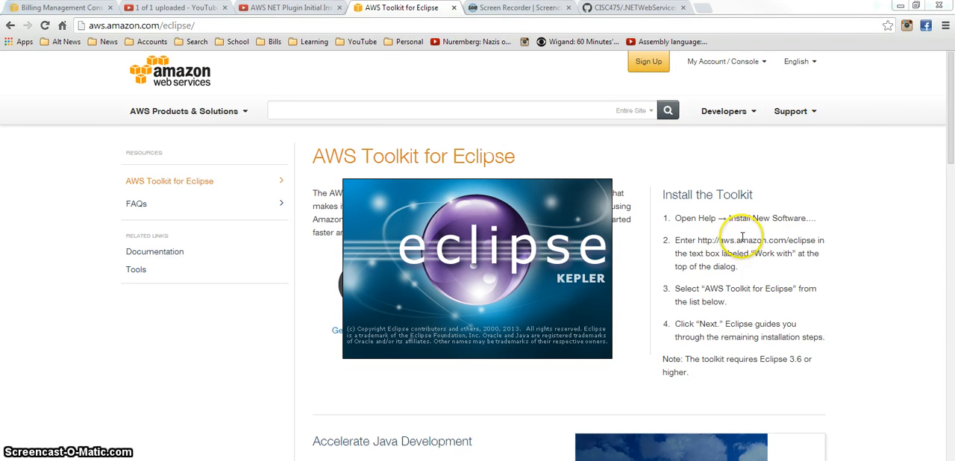
{"action": "mouse_move", "coordinate": [699, 240]}
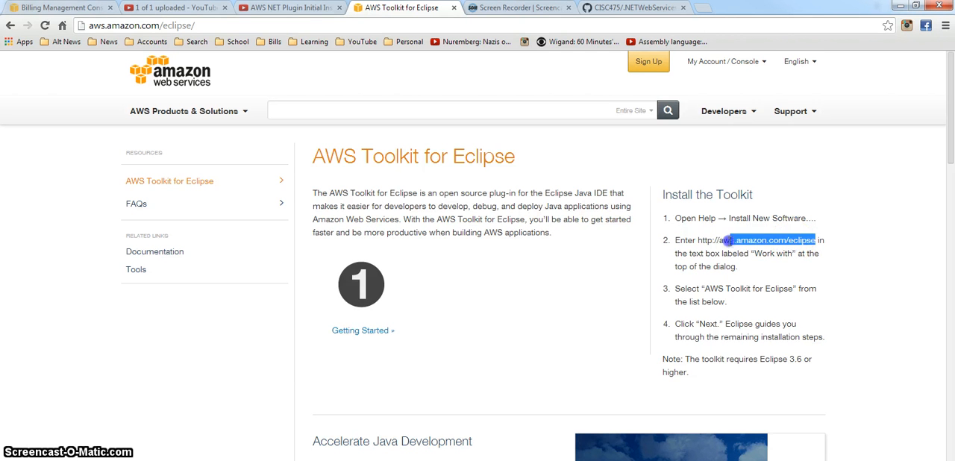
Copy the highlighted update-site URL from the AWS Toolkit page.
{"action": "right_click", "coordinate": [761, 241]}
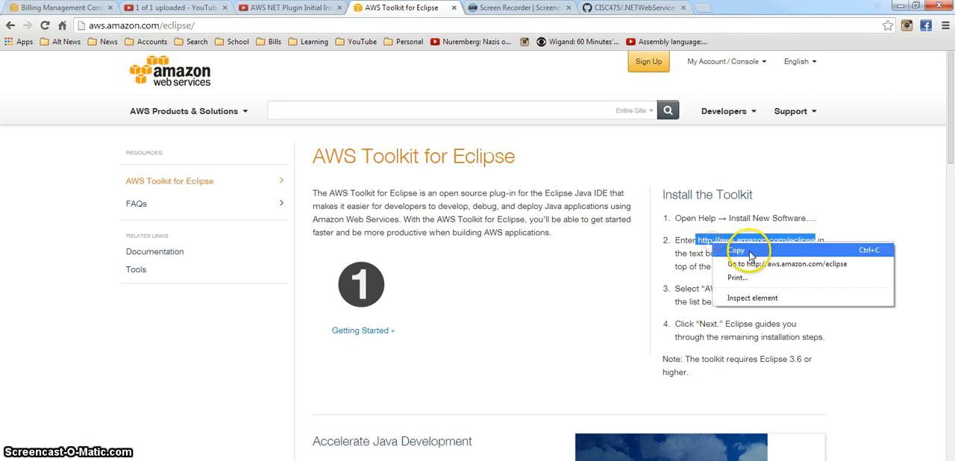
{"action": "left_click", "coordinate": [737, 250]}
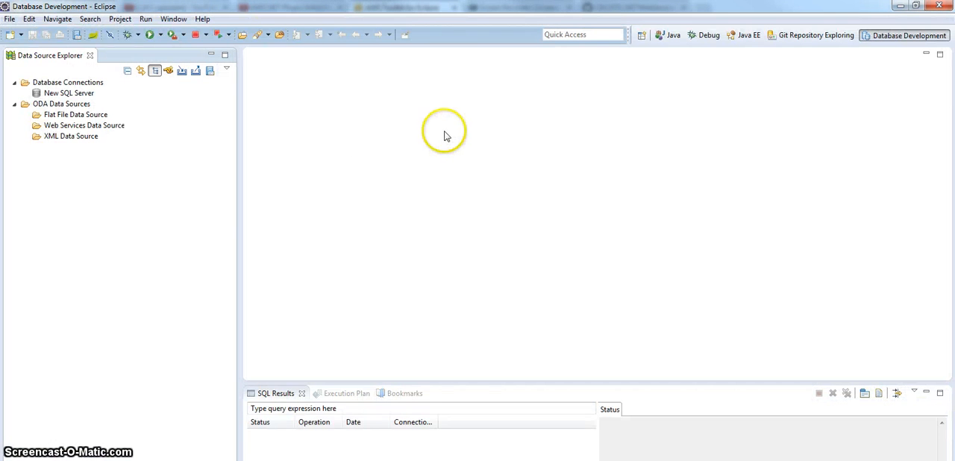
{"action": "left_click", "coordinate": [203, 18]}
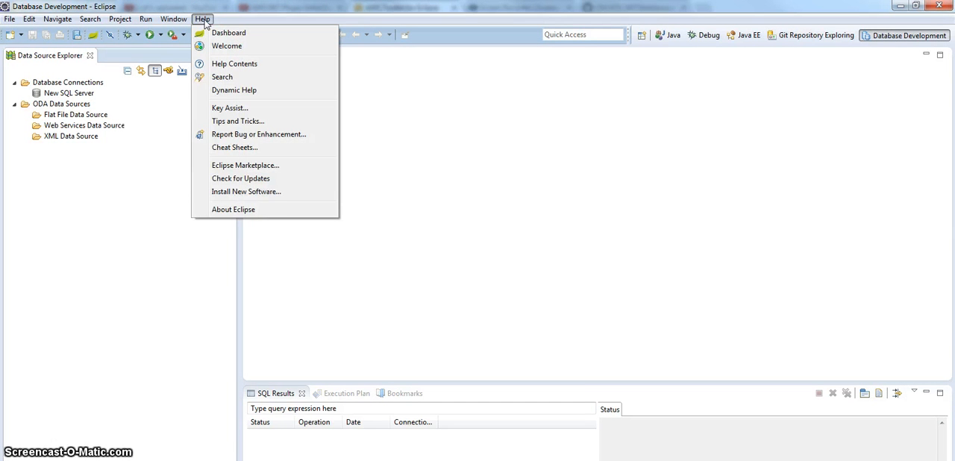
{"action": "left_click", "coordinate": [246, 191]}
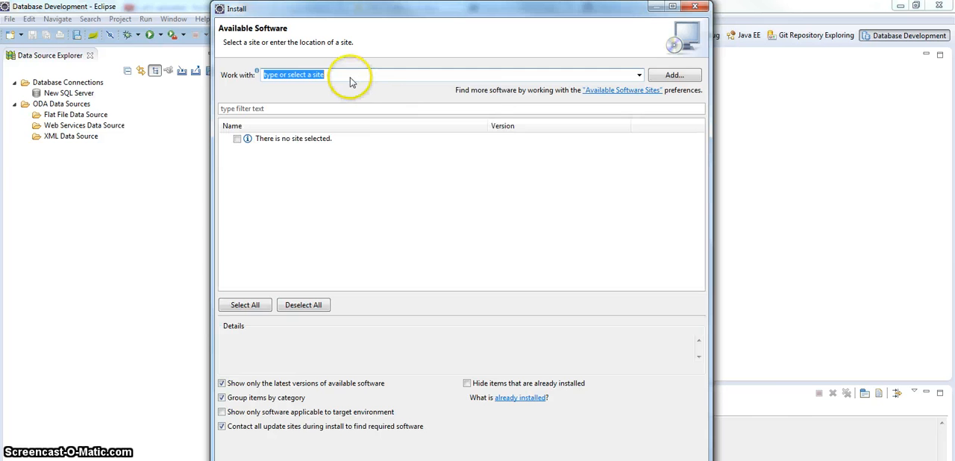
{"action": "right_click", "coordinate": [350, 77]}
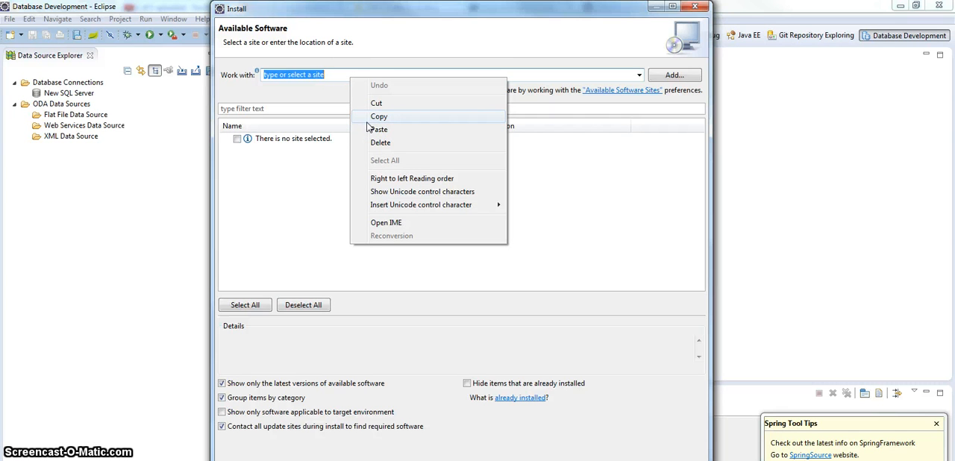
{"action": "mouse_move", "coordinate": [373, 133]}
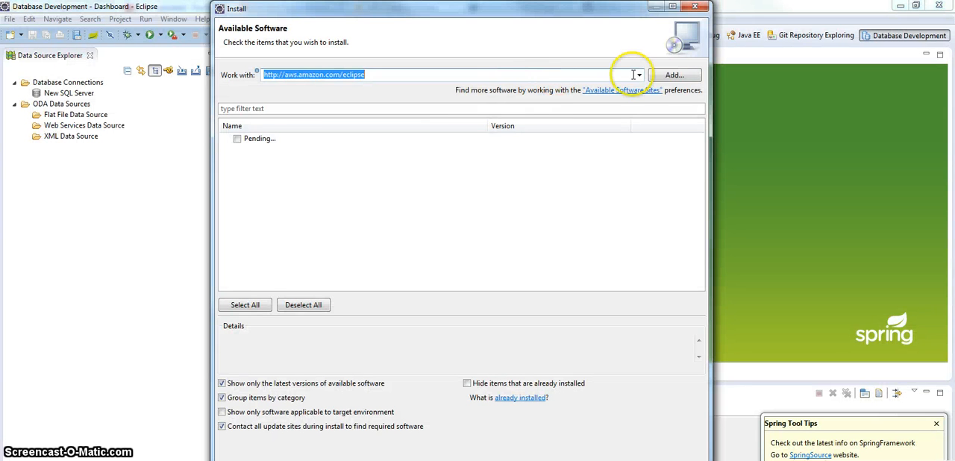
Add the AWS update site as a repository and select the AWS Toolkit for Eclipse components.
{"action": "left_click", "coordinate": [674, 75]}
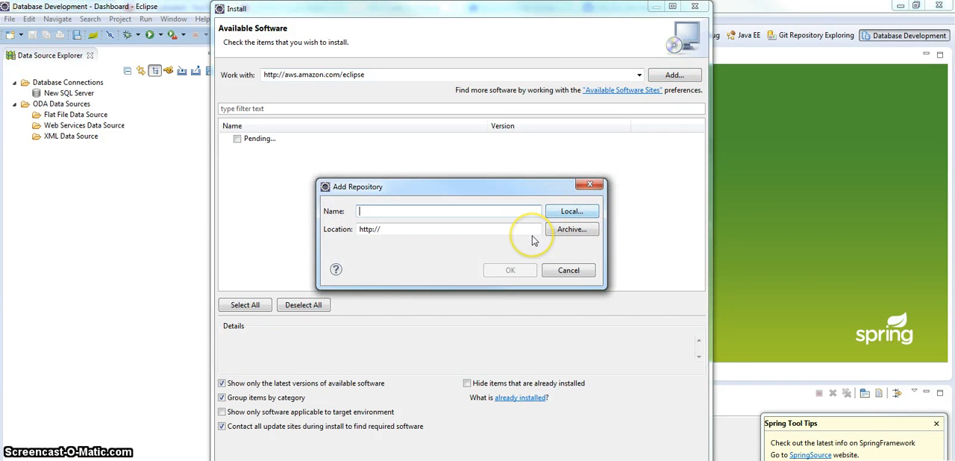
{"action": "left_click", "coordinate": [567, 270]}
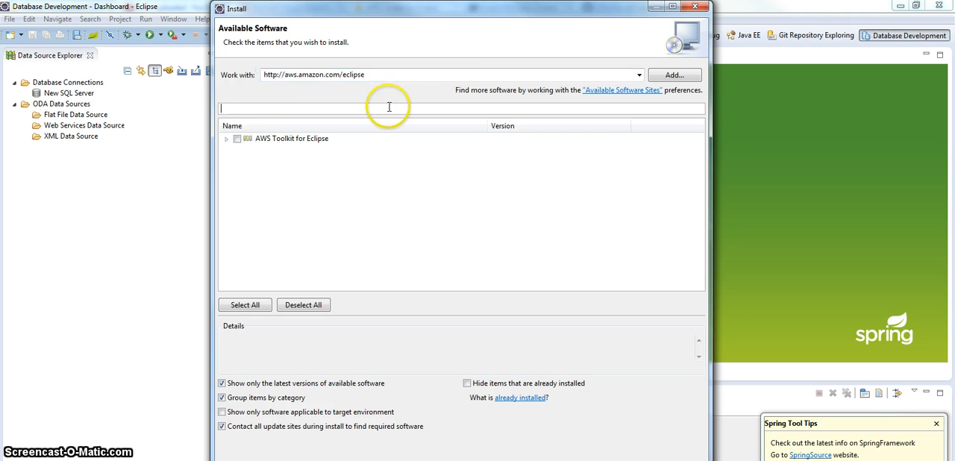
{"action": "left_click", "coordinate": [226, 137]}
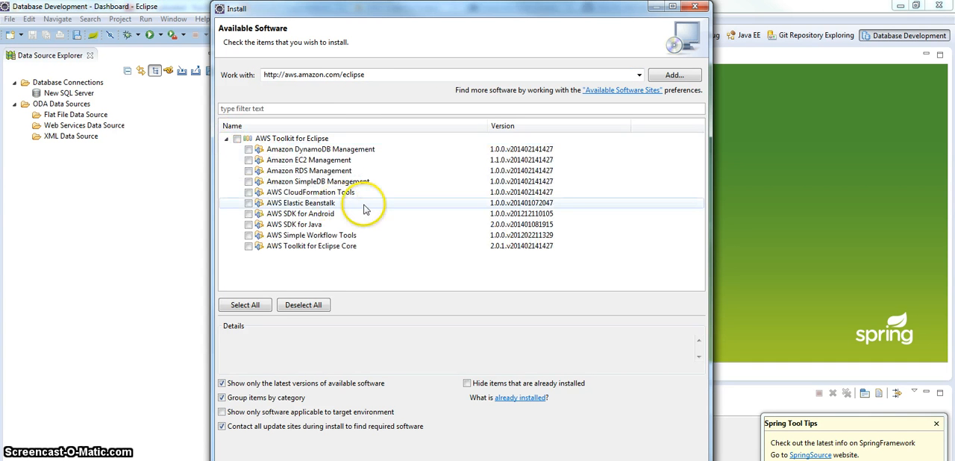
{"action": "left_click", "coordinate": [238, 137]}
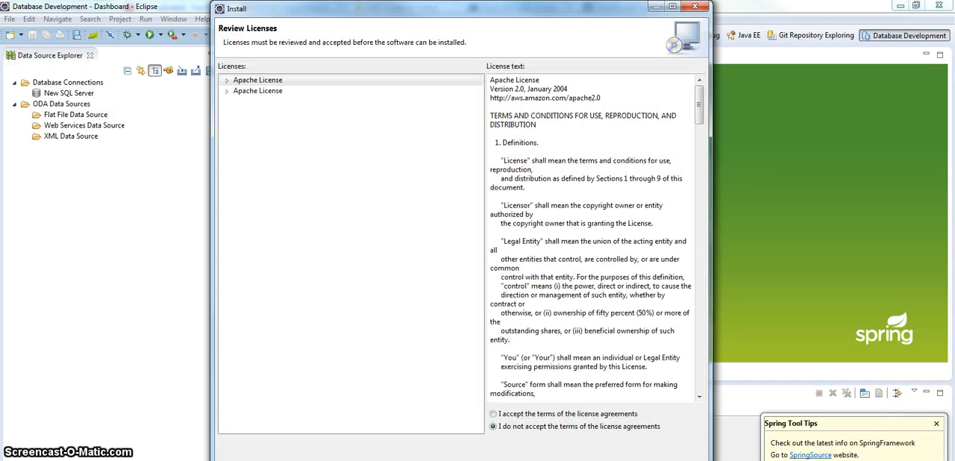
Accept the Apache license terms and finish the wizard to begin installing the toolkit.
{"action": "left_click", "coordinate": [492, 413]}
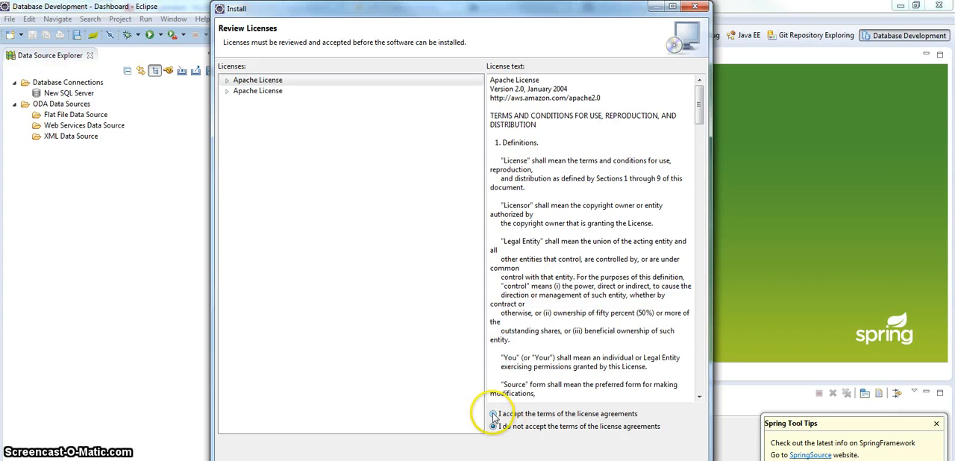
{"action": "left_click", "coordinate": [257, 90]}
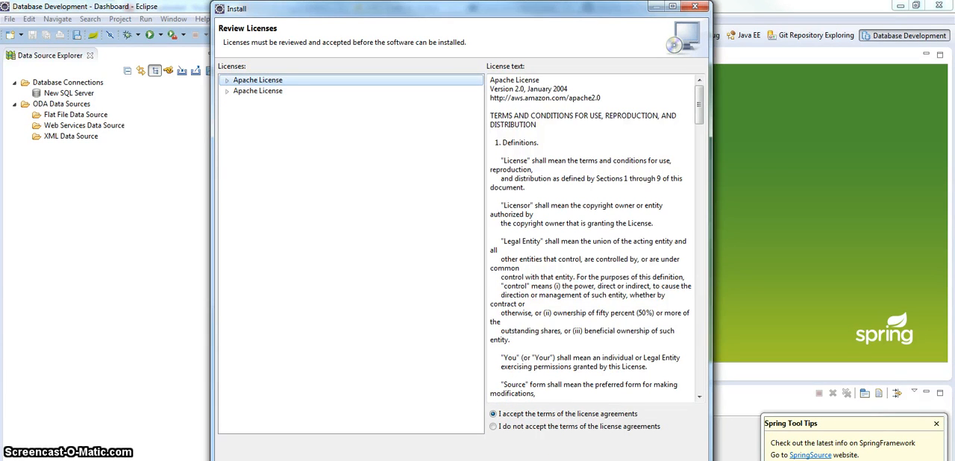
{"action": "left_click", "coordinate": [258, 90]}
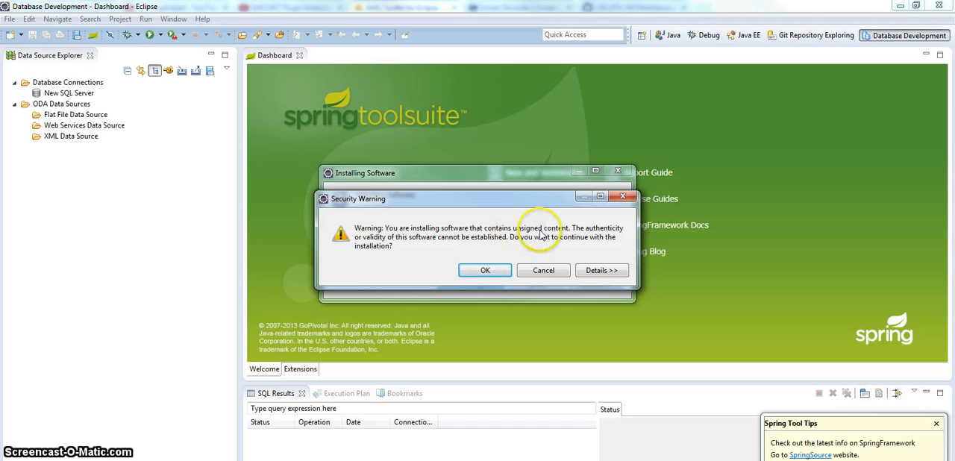
Continue the install despite the unsigned-content warning and confirm restarting Eclipse.
{"action": "left_click", "coordinate": [485, 270]}
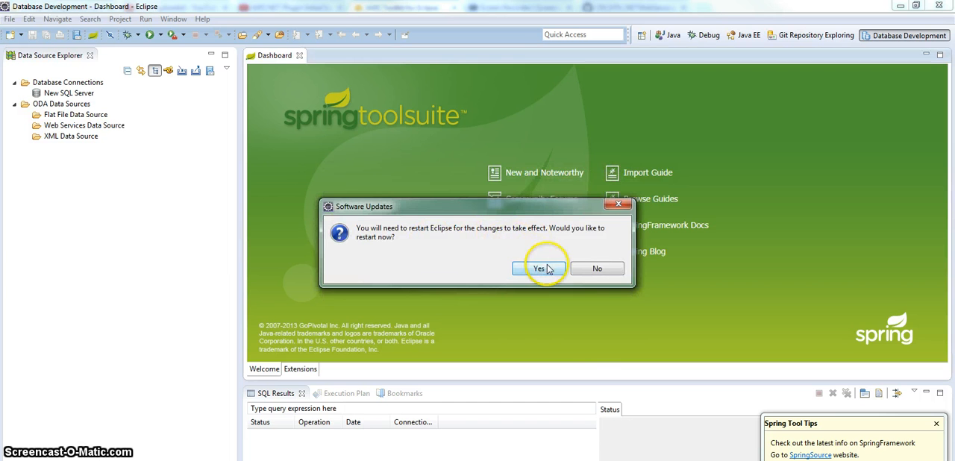
{"action": "left_click", "coordinate": [540, 268]}
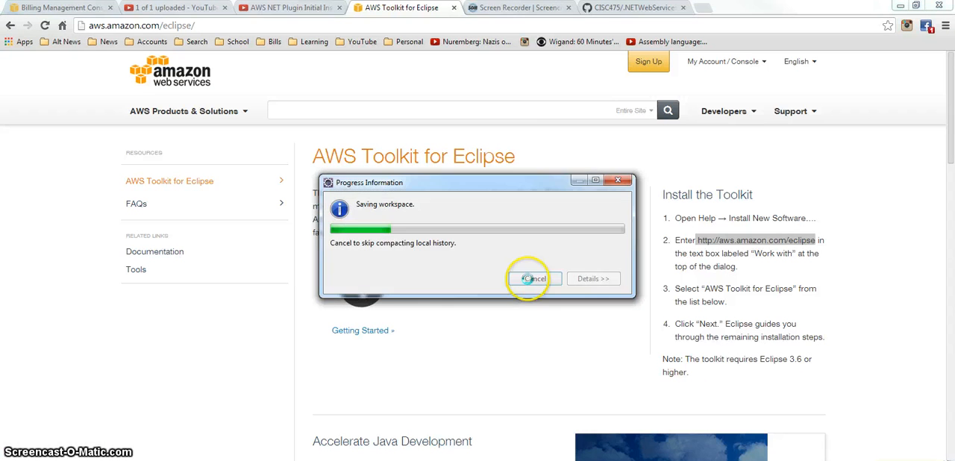
Skip compacting local history on close and scroll further down the AWS Toolkit page while Eclipse relaunches.
{"action": "left_click", "coordinate": [532, 277]}
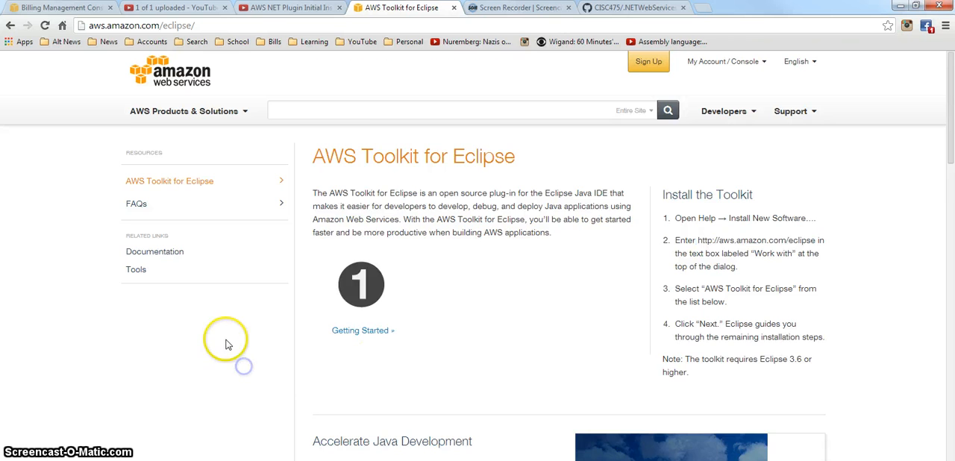
{"action": "scroll", "scroll_direction": "down", "scroll_amount": 3}
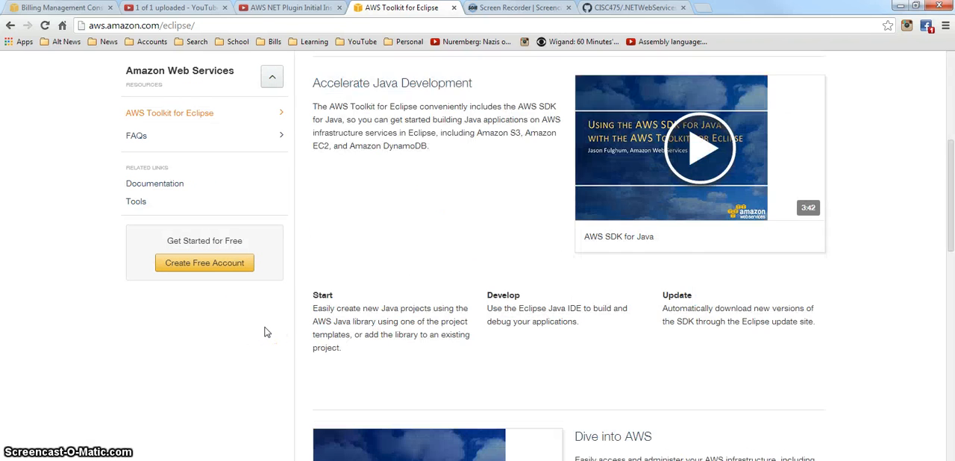
{"action": "scroll", "scroll_direction": "down", "scroll_amount": 3}
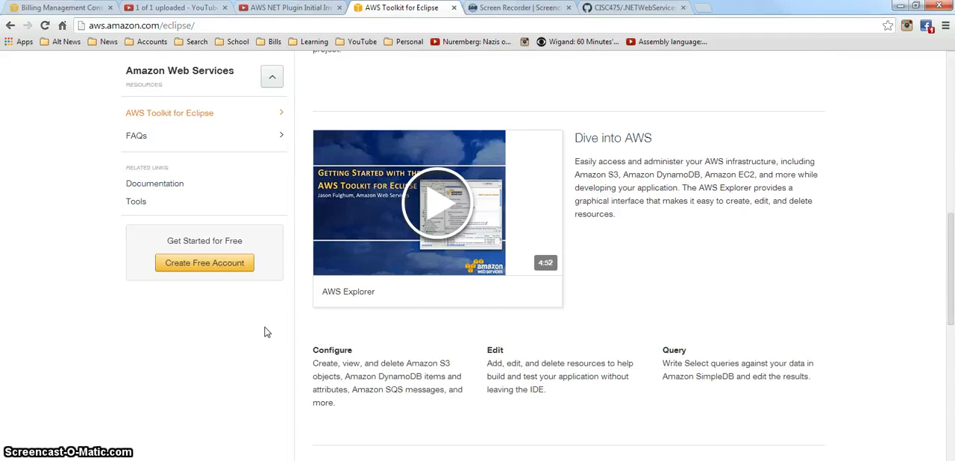
{"action": "scroll", "scroll_direction": "down", "scroll_amount": 3}
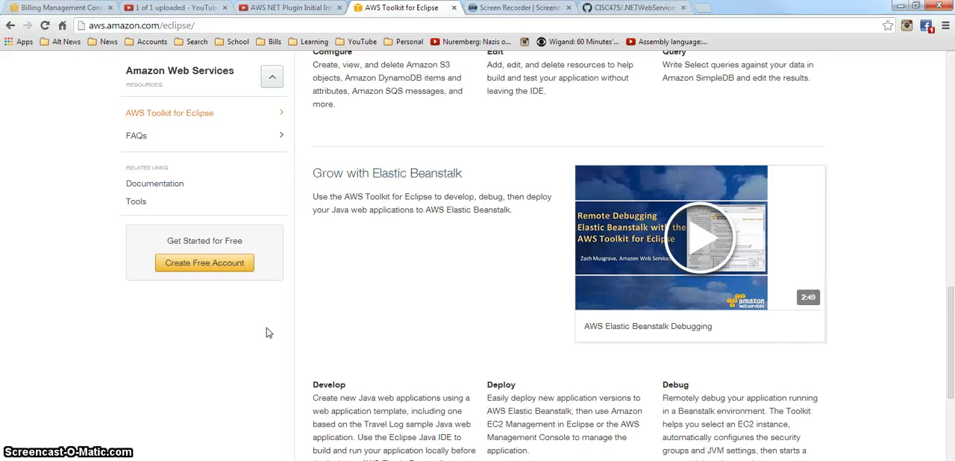
{"action": "scroll", "scroll_direction": "down", "scroll_amount": 3}
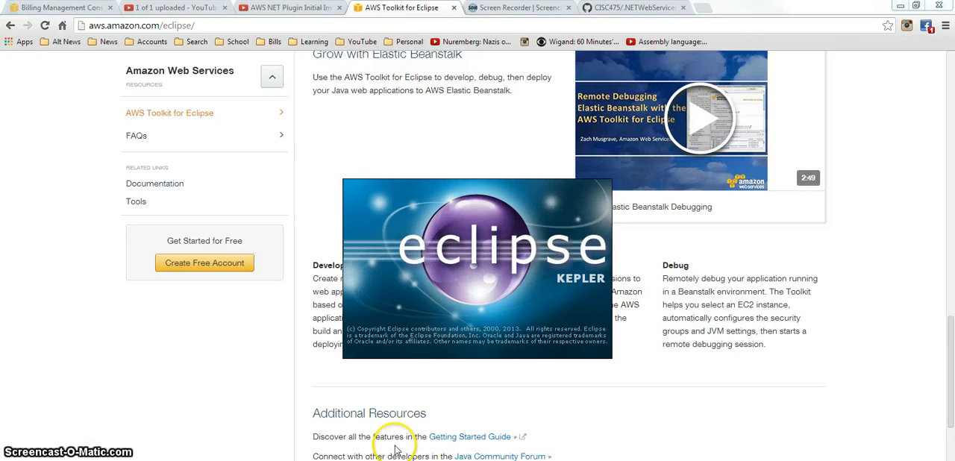
{"action": "mouse_move", "coordinate": [461, 437]}
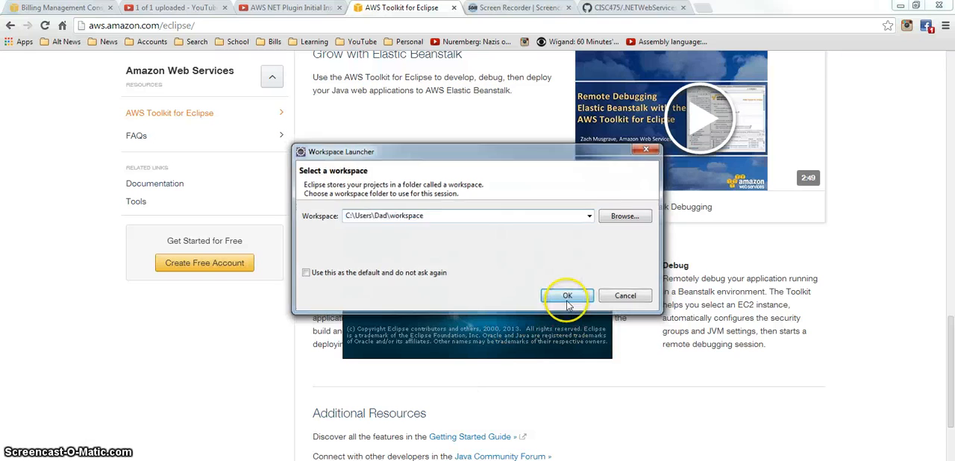
{"action": "left_click", "coordinate": [567, 296]}
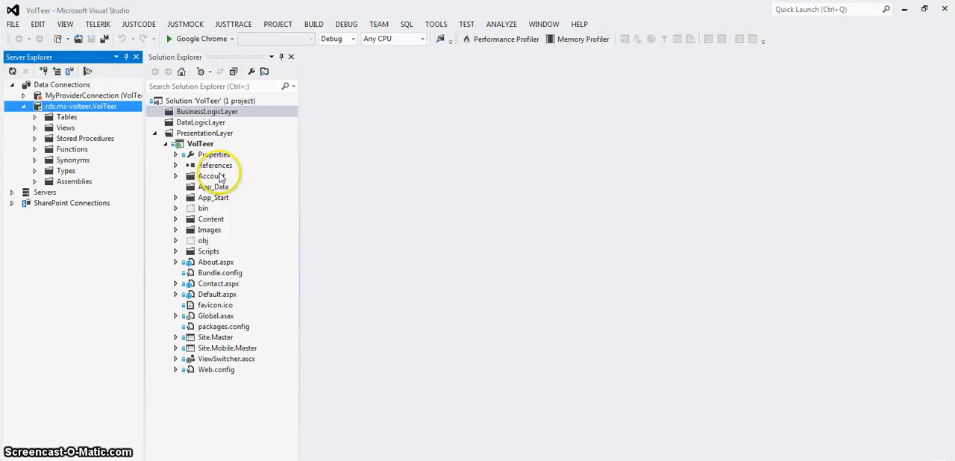
{"action": "left_click", "coordinate": [55, 23]}
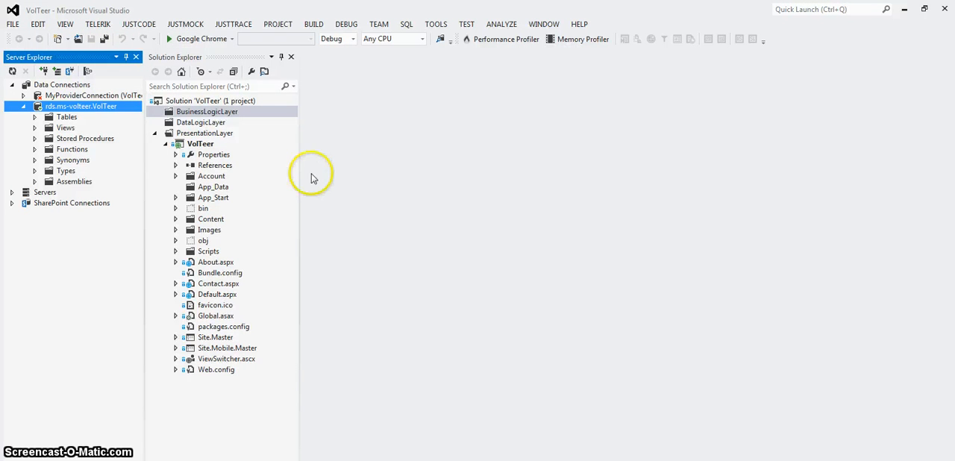
{"action": "mouse_move", "coordinate": [226, 140]}
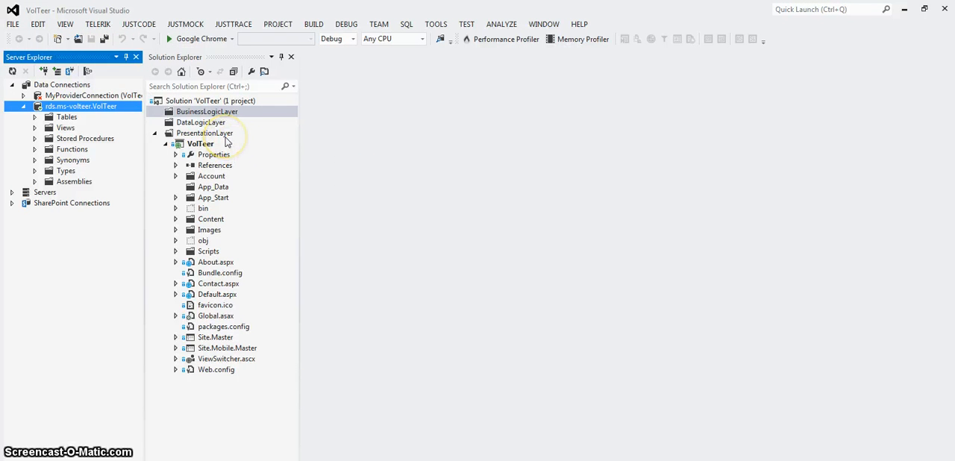
{"action": "left_click", "coordinate": [9, 24]}
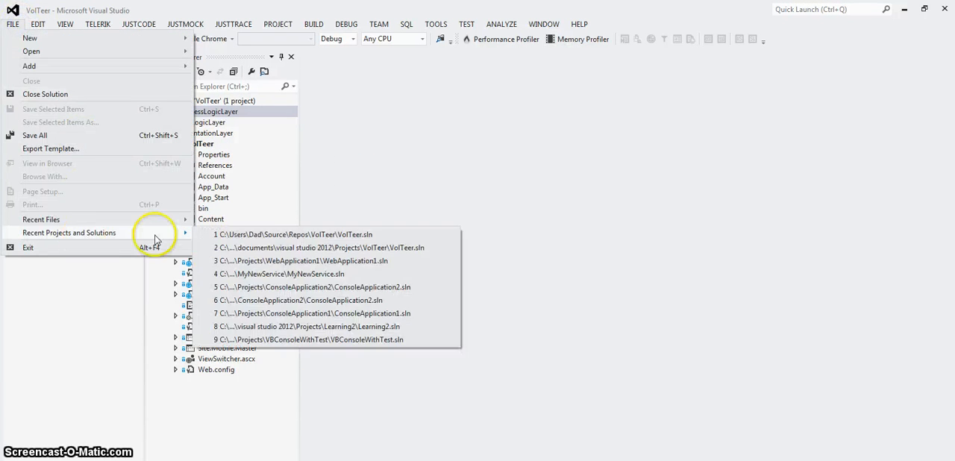
{"action": "mouse_move", "coordinate": [399, 252]}
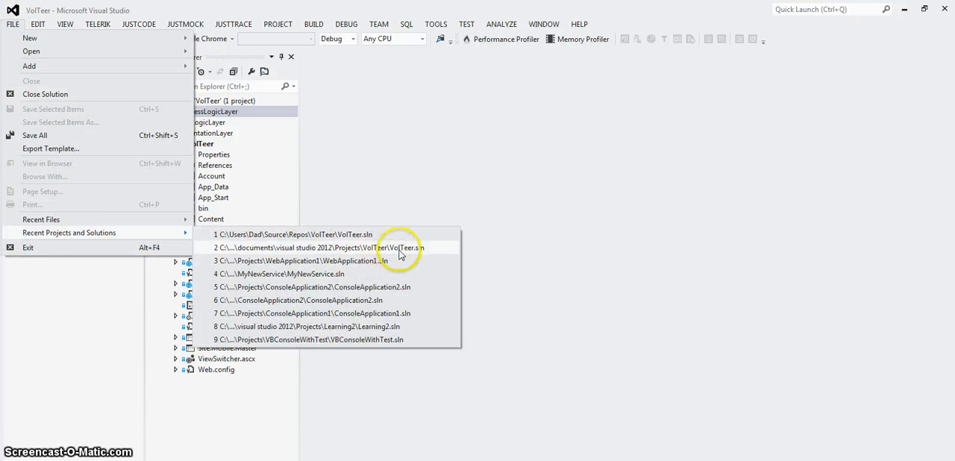
{"action": "mouse_move", "coordinate": [397, 278]}
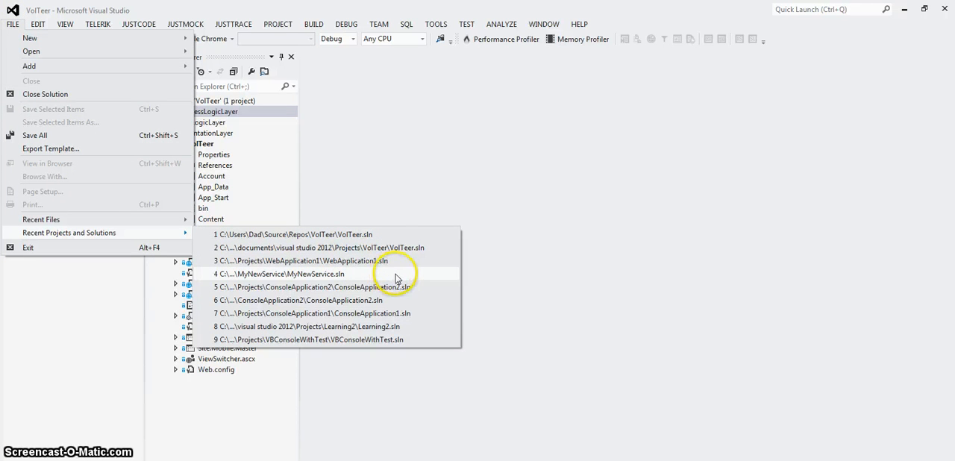
{"action": "mouse_move", "coordinate": [405, 285]}
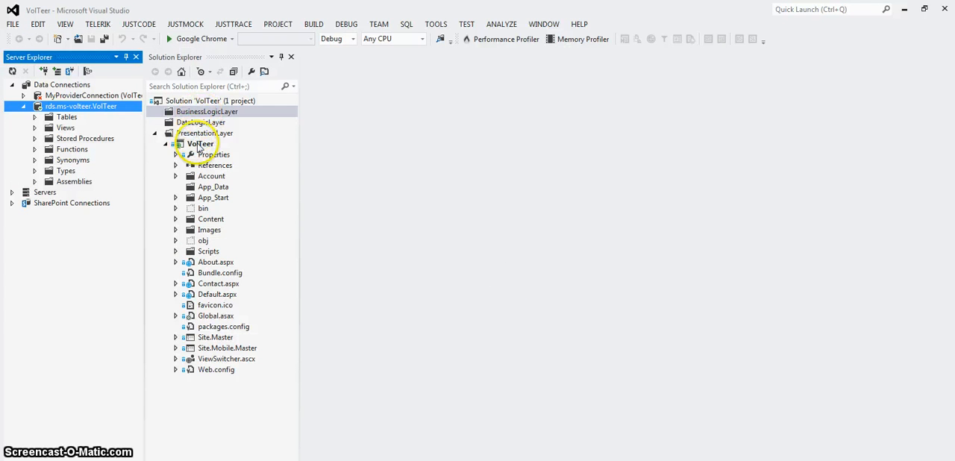
{"action": "right_click", "coordinate": [200, 143]}
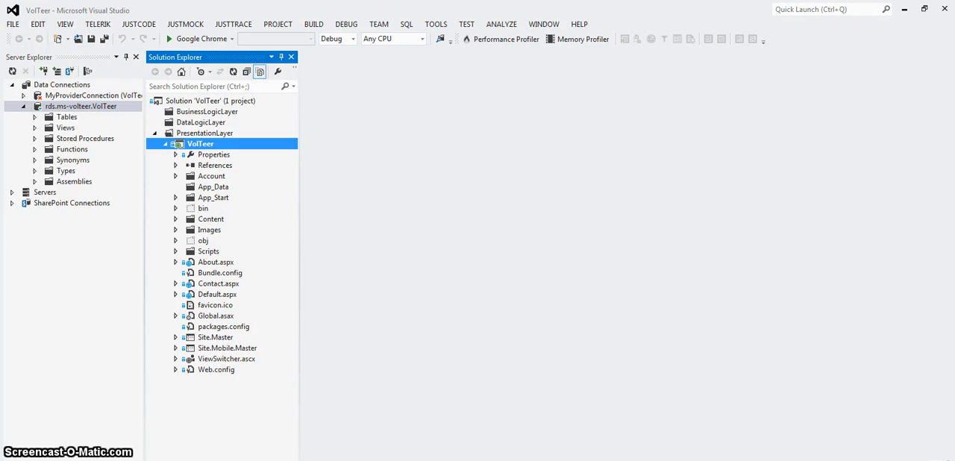
Bring up Visual Studio's AWS Explorer for the AWS Default account in US West (Oregon).
{"action": "left_click", "coordinate": [12, 24]}
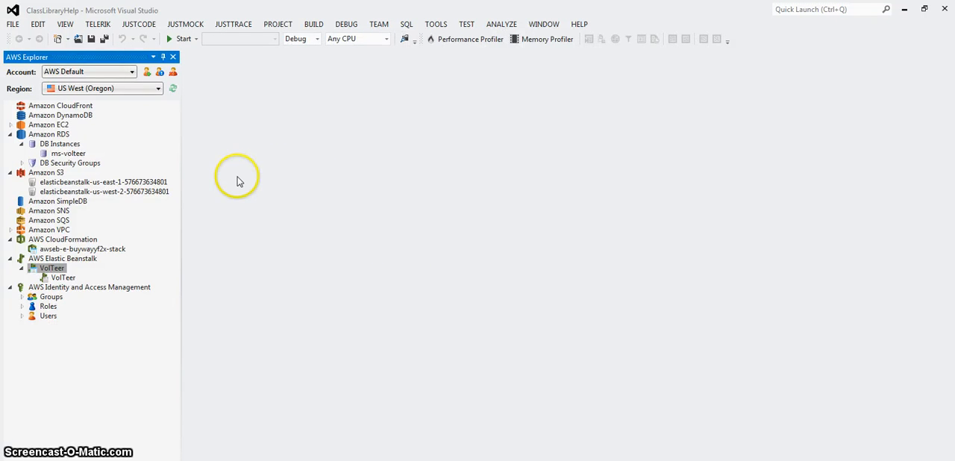
{"action": "mouse_move", "coordinate": [271, 142]}
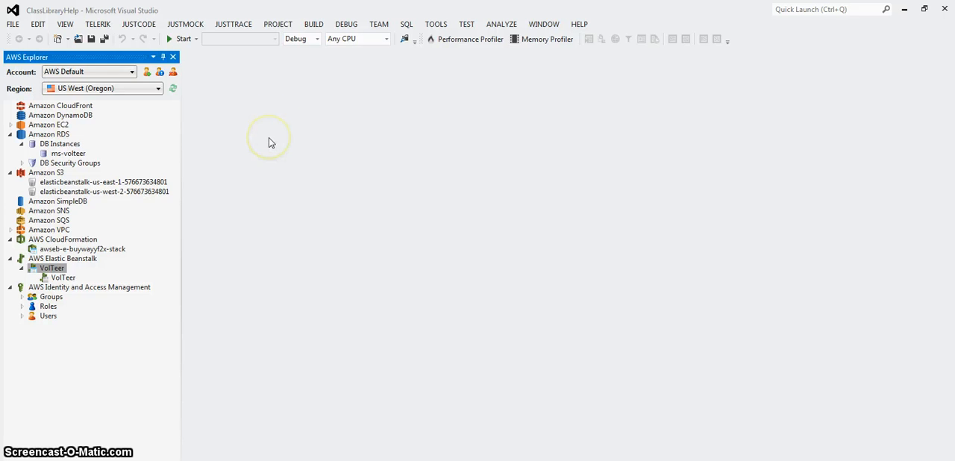
{"action": "mouse_move", "coordinate": [250, 182]}
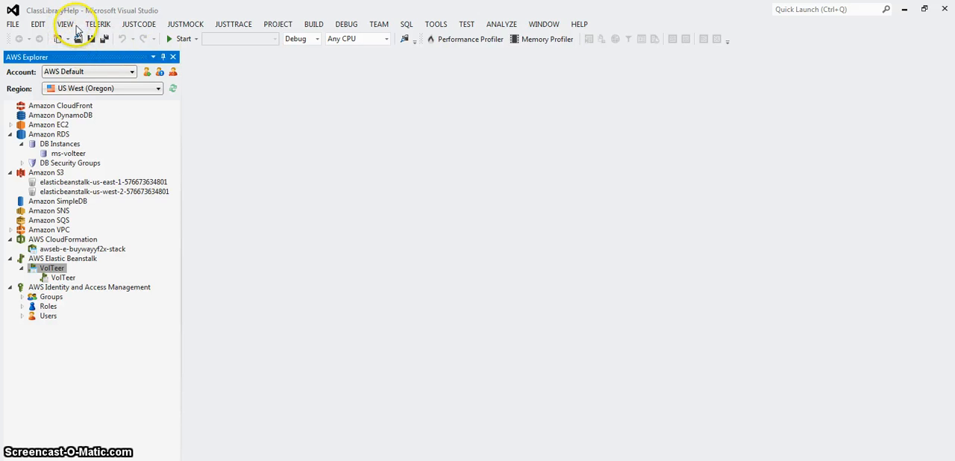
{"action": "mouse_move", "coordinate": [56, 12]}
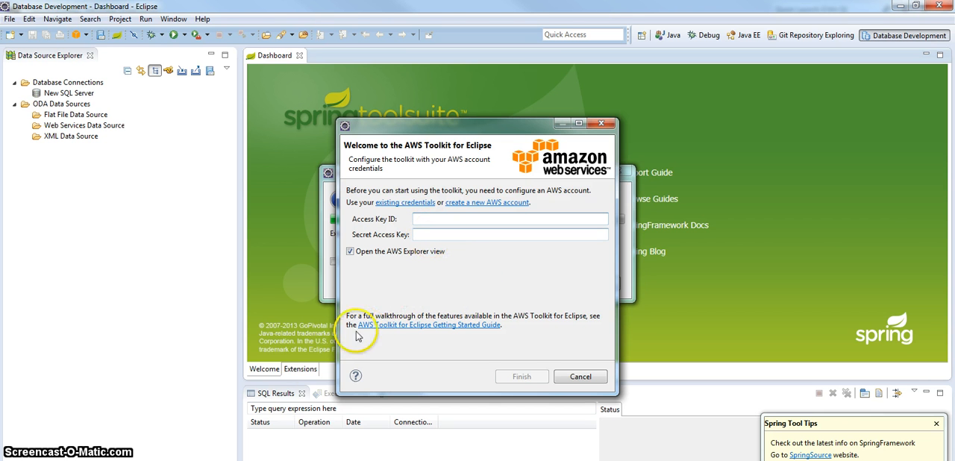
Enter the Access Key ID and Secret Access Key in the AWS Toolkit welcome dialog, keeping 'Open the AWS Explorer view' checked.
{"action": "left_click", "coordinate": [510, 218]}
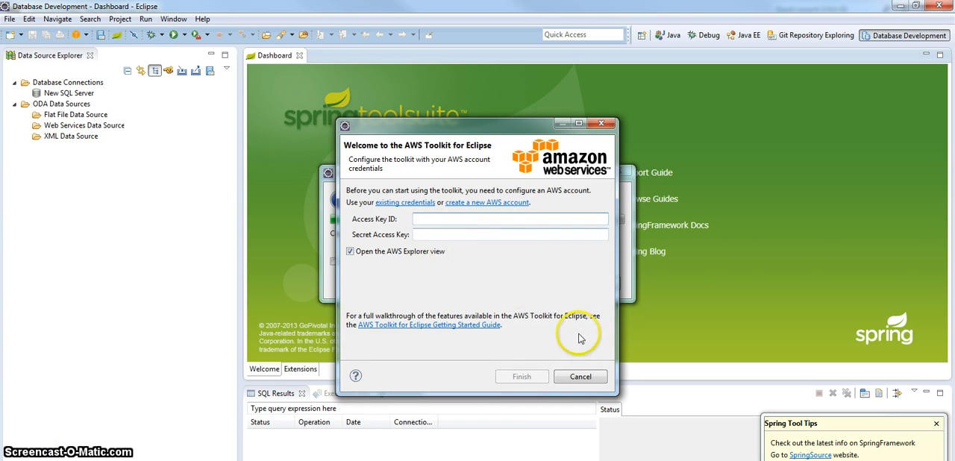
{"action": "left_click", "coordinate": [510, 218]}
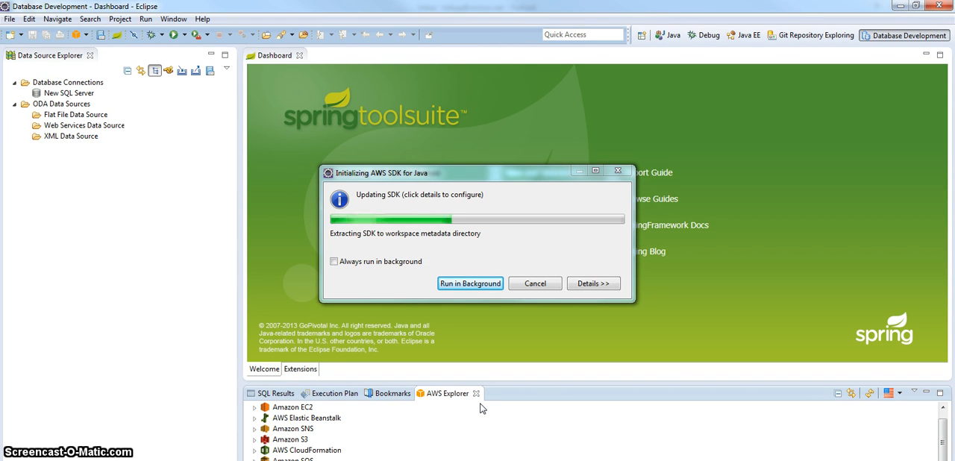
{"action": "mouse_move", "coordinate": [782, 66]}
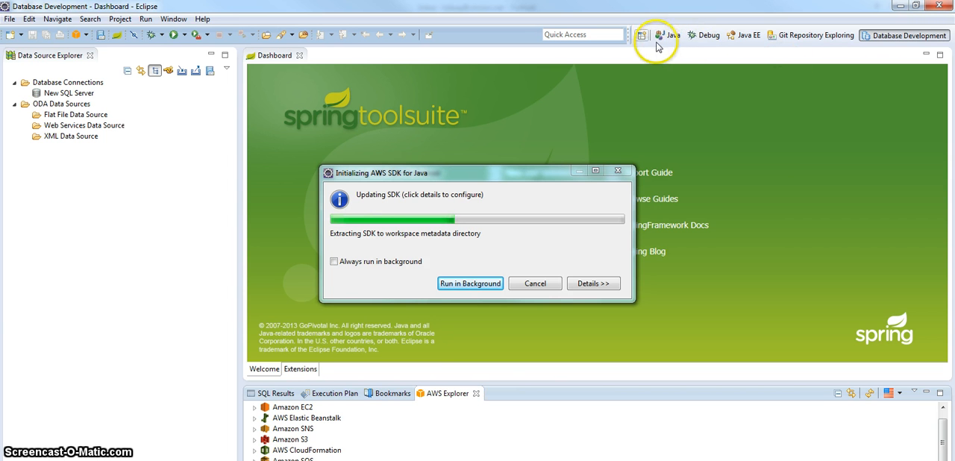
{"action": "mouse_move", "coordinate": [643, 35]}
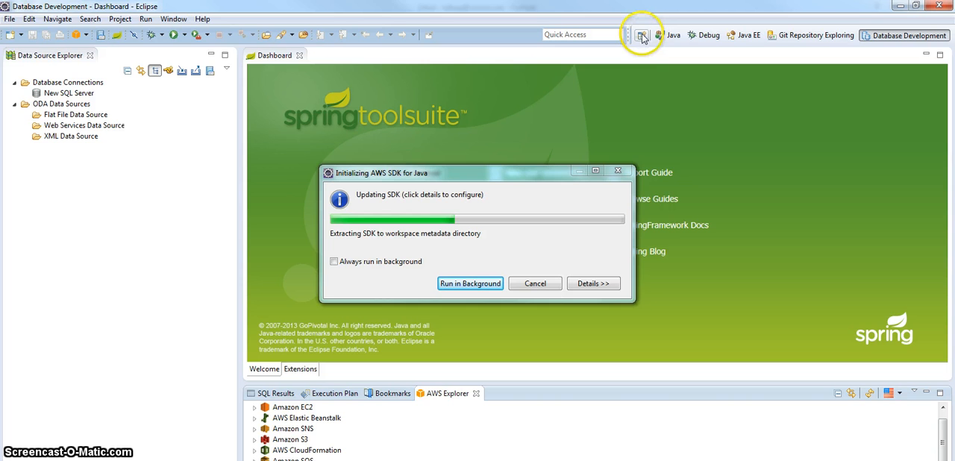
{"action": "mouse_move", "coordinate": [642, 35]}
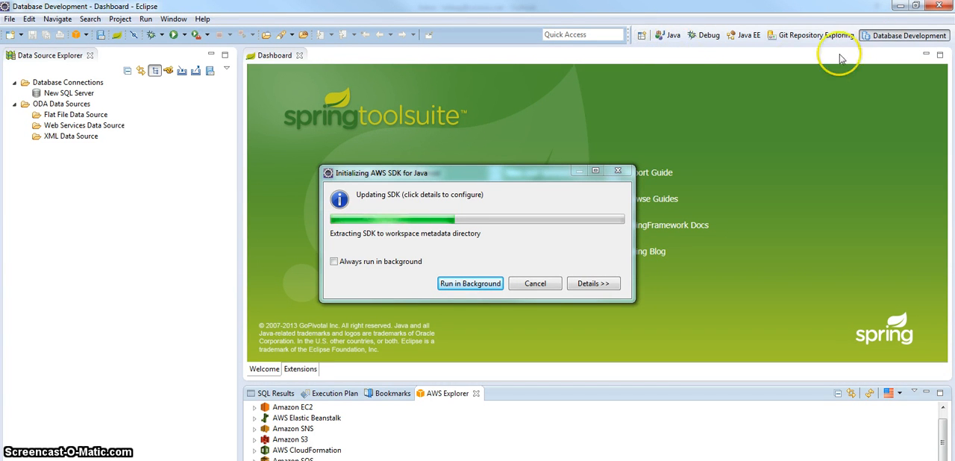
{"action": "mouse_move", "coordinate": [768, 82]}
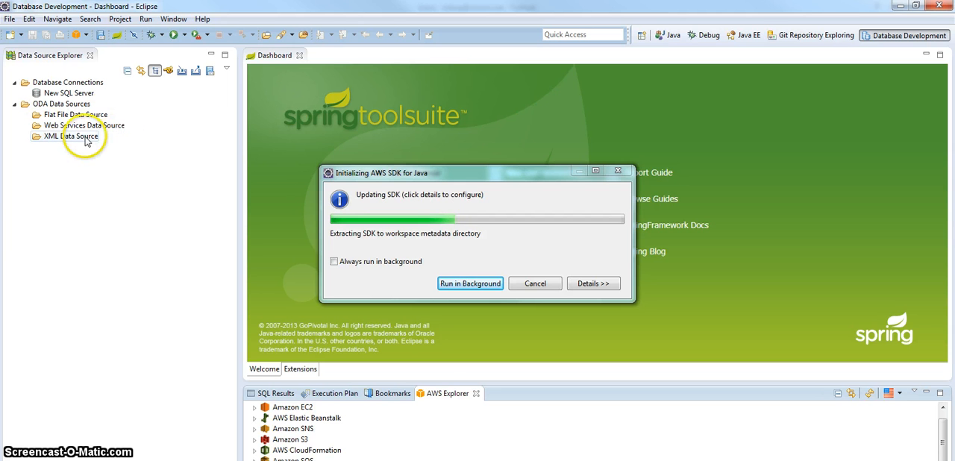
{"action": "mouse_move", "coordinate": [134, 119]}
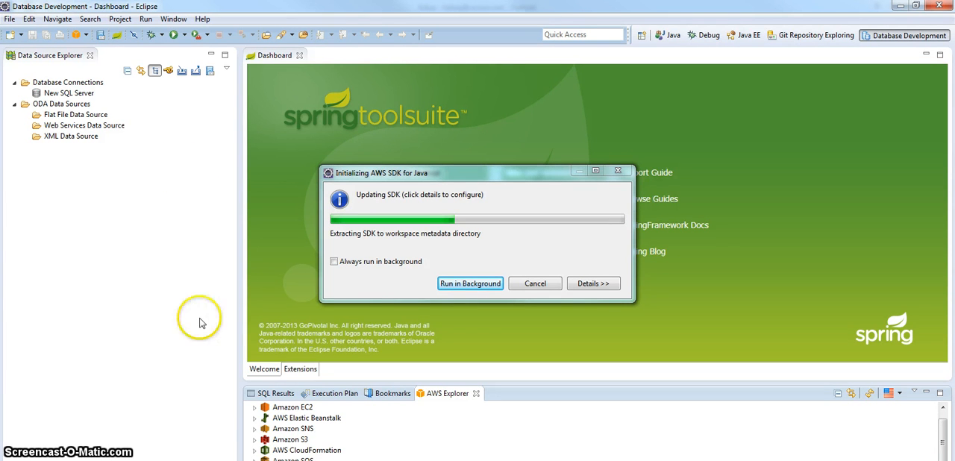
{"action": "mouse_move", "coordinate": [203, 455]}
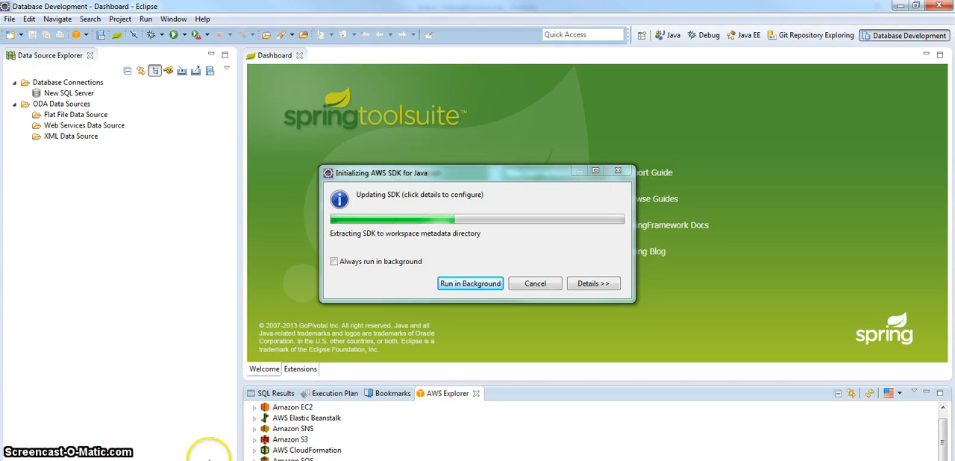